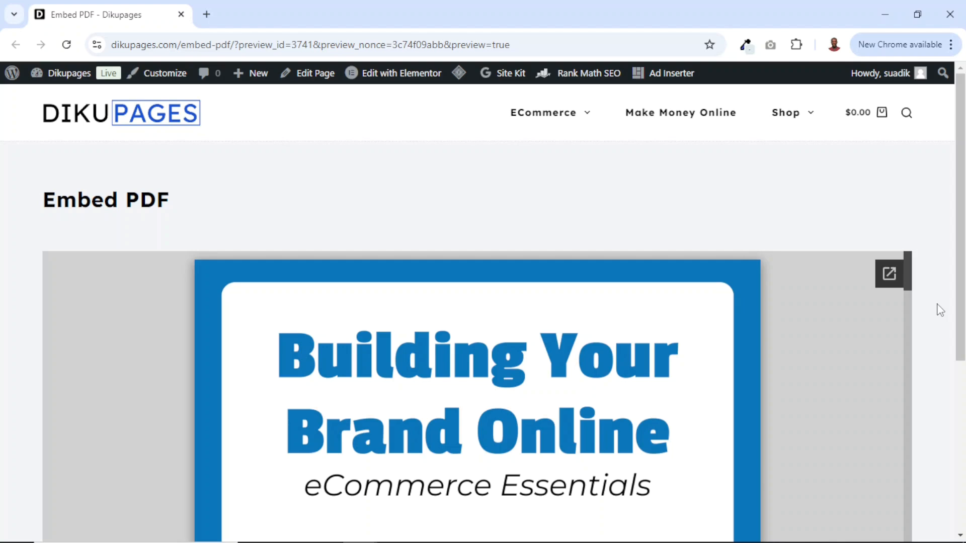
# Step: Start a new blank page from the admin bar's New > Page option
pyautogui.scroll(-3)
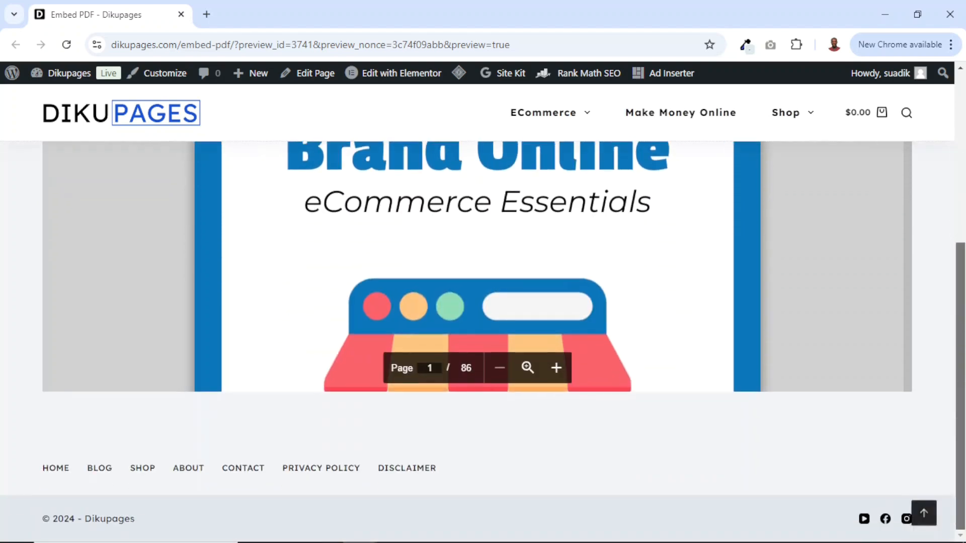
pyautogui.scroll(-3)
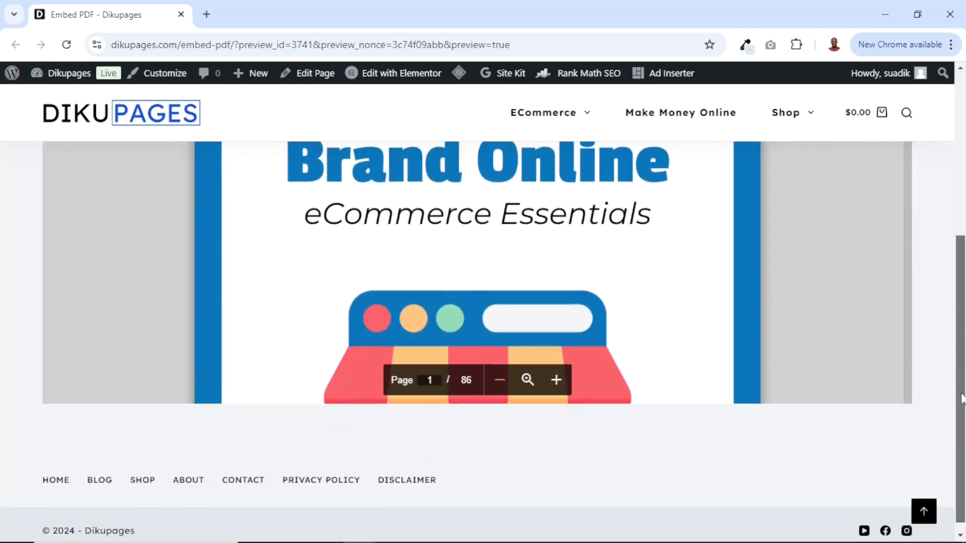
pyautogui.scroll(3)
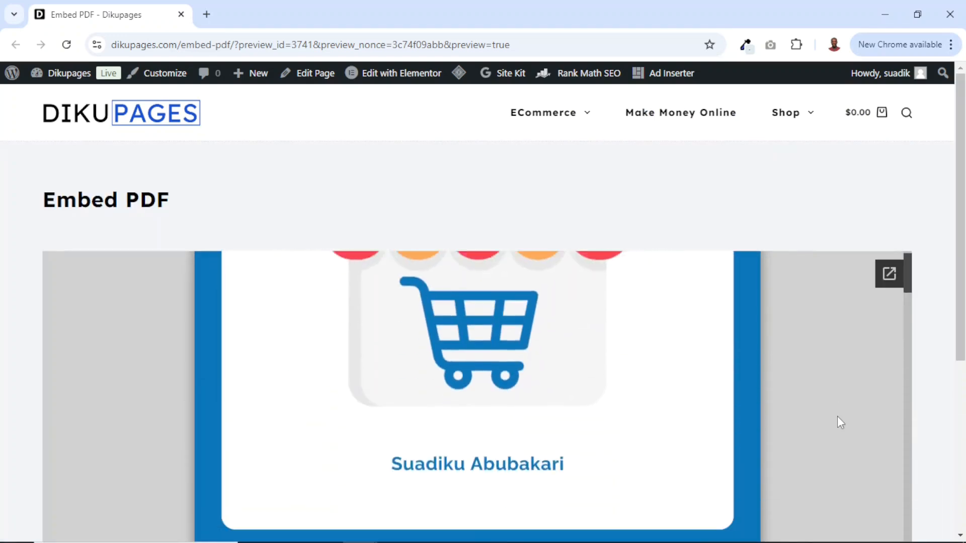
pyautogui.scroll(-3)
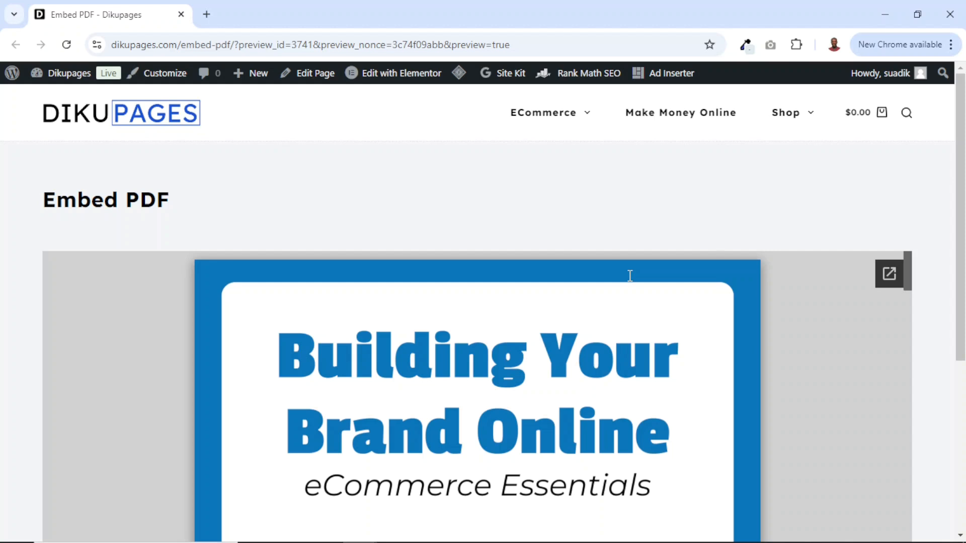
pyautogui.click(251, 73)
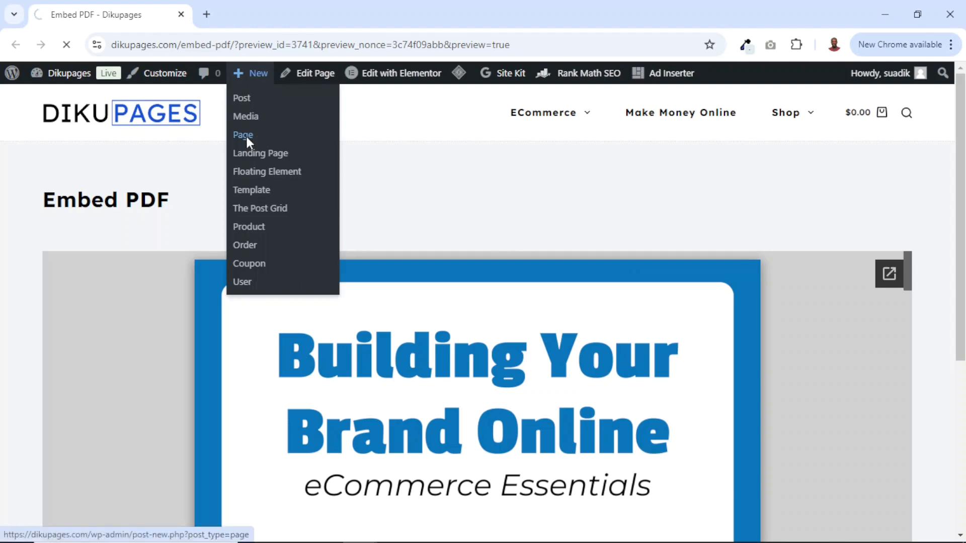
pyautogui.click(243, 134)
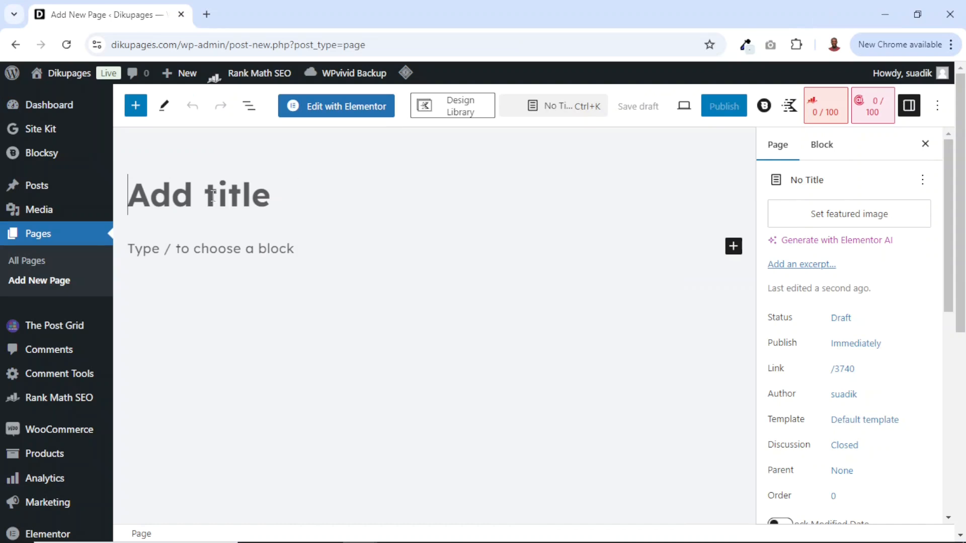
# Step: Title the page 'Embed PDF' and publish it live
pyautogui.write('Embe')
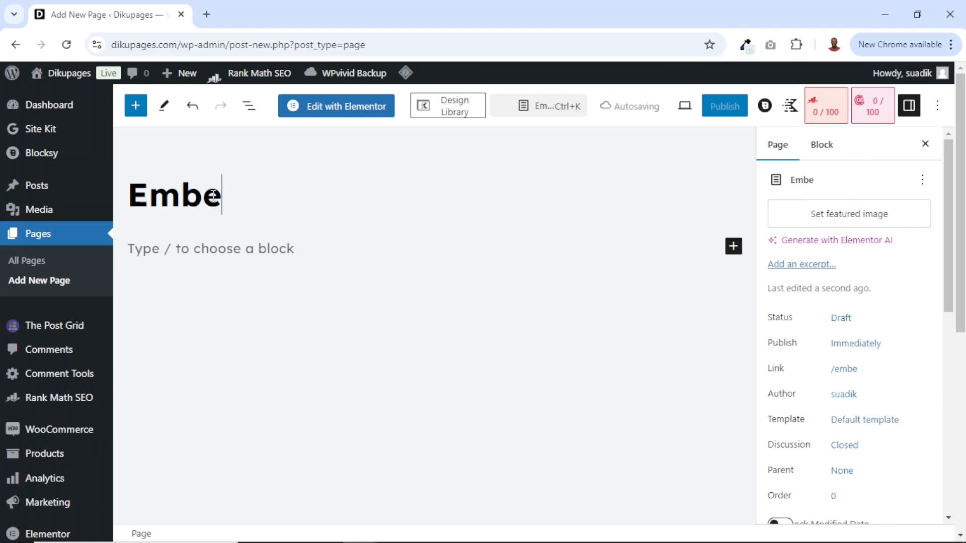
pyautogui.write('d PDF')
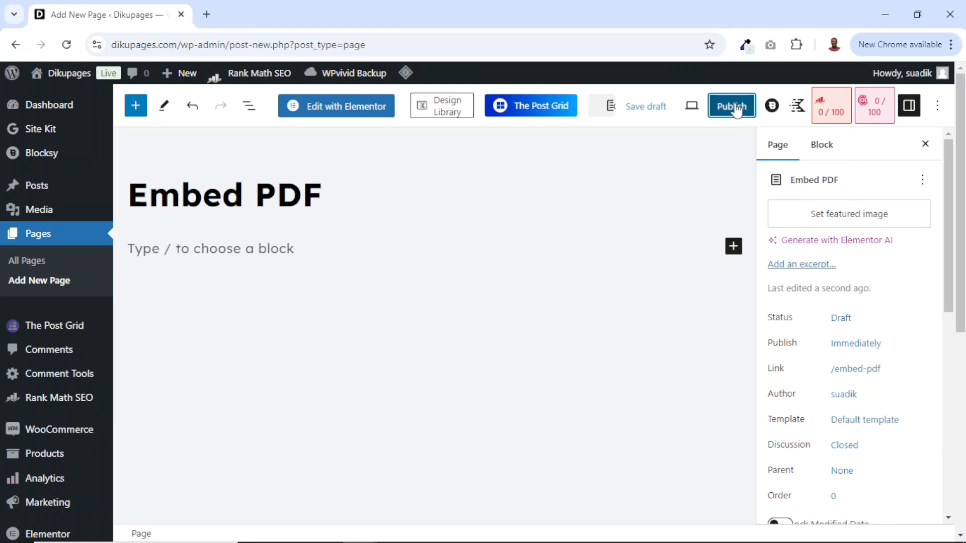
pyautogui.click(732, 106)
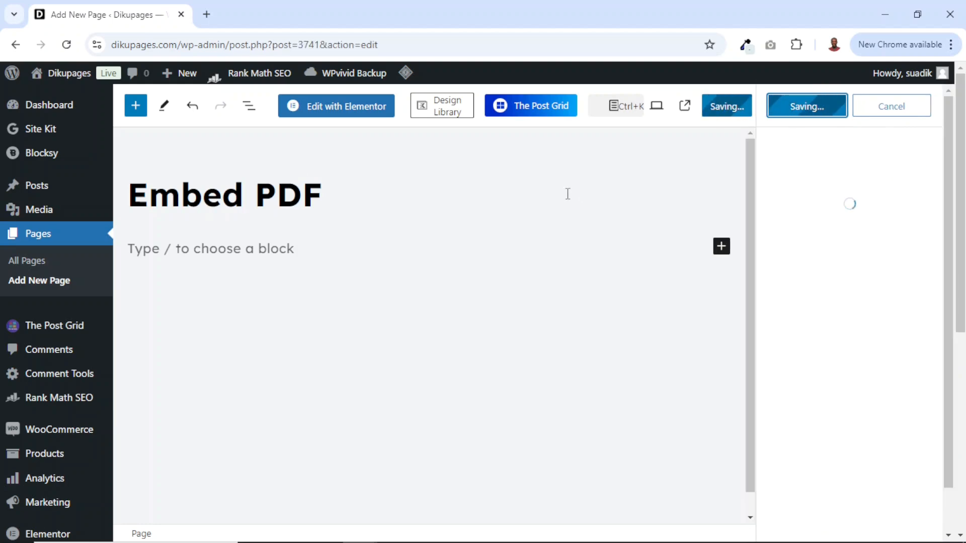
pyautogui.click(806, 106)
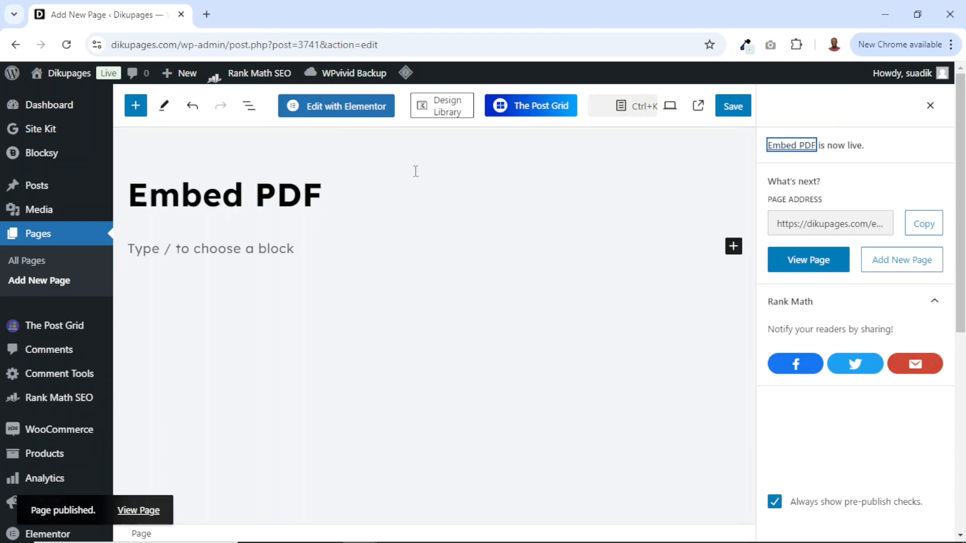
pyautogui.moveTo(331, 117)
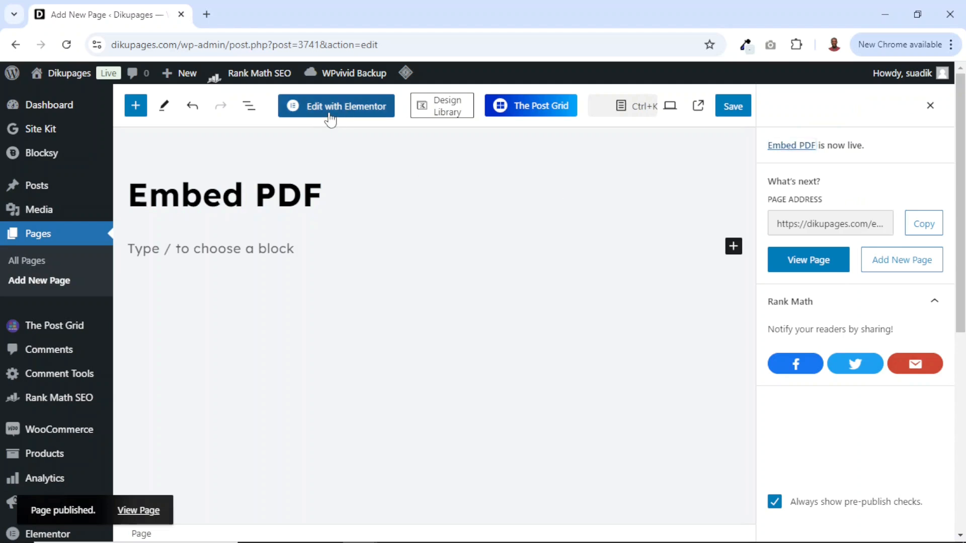
# Step: Add a Shortcode widget in Elementor holding an <embed> code with path-to-your-file.pdf
pyautogui.click(336, 105)
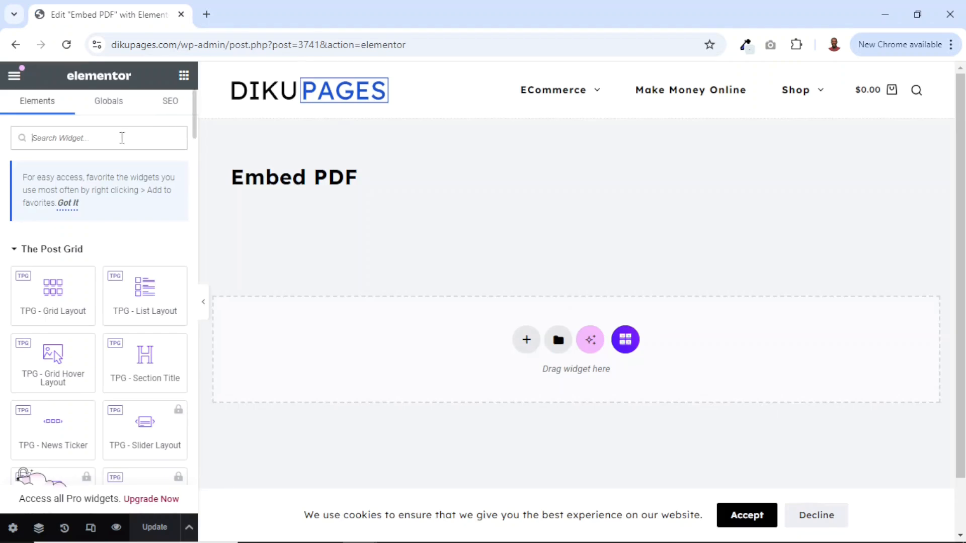
pyautogui.write('SHO')
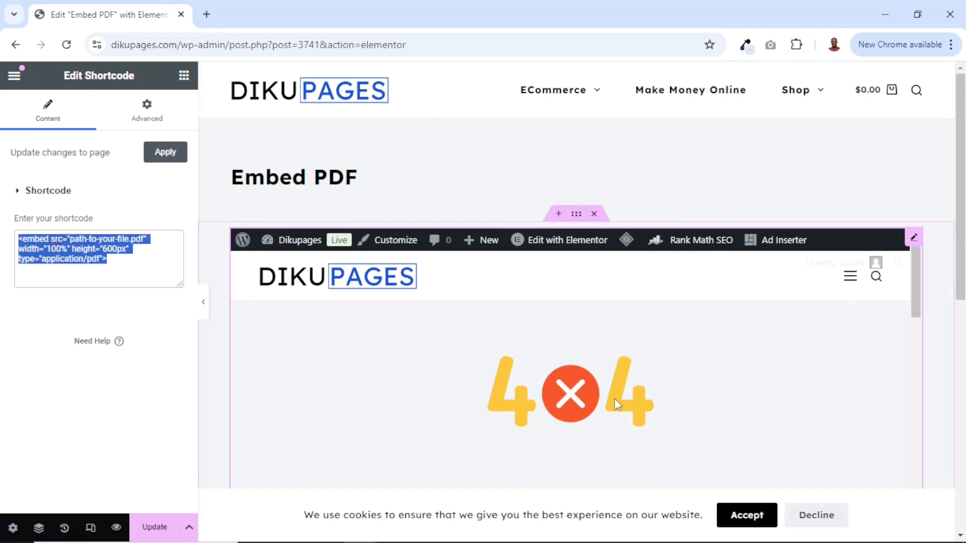
pyautogui.moveTo(438, 433)
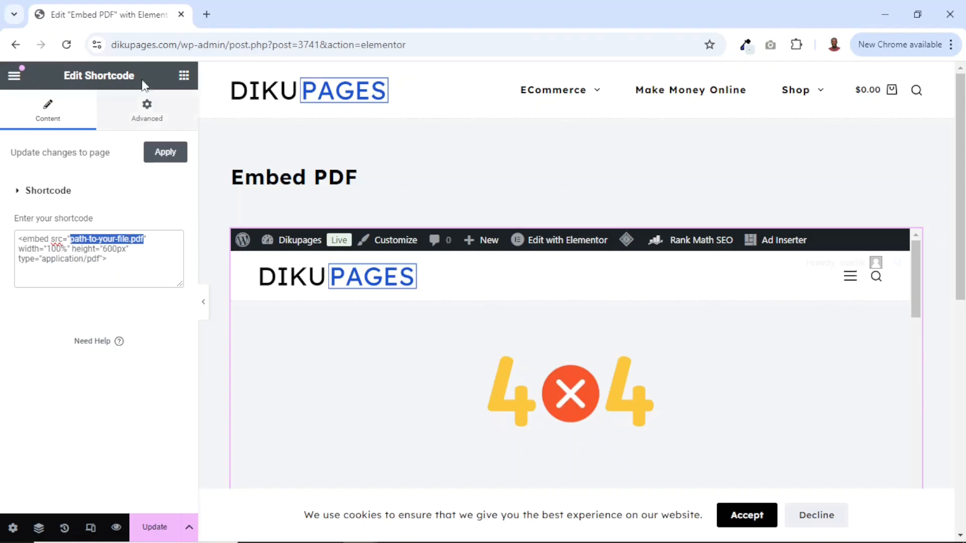
pyautogui.click(258, 44)
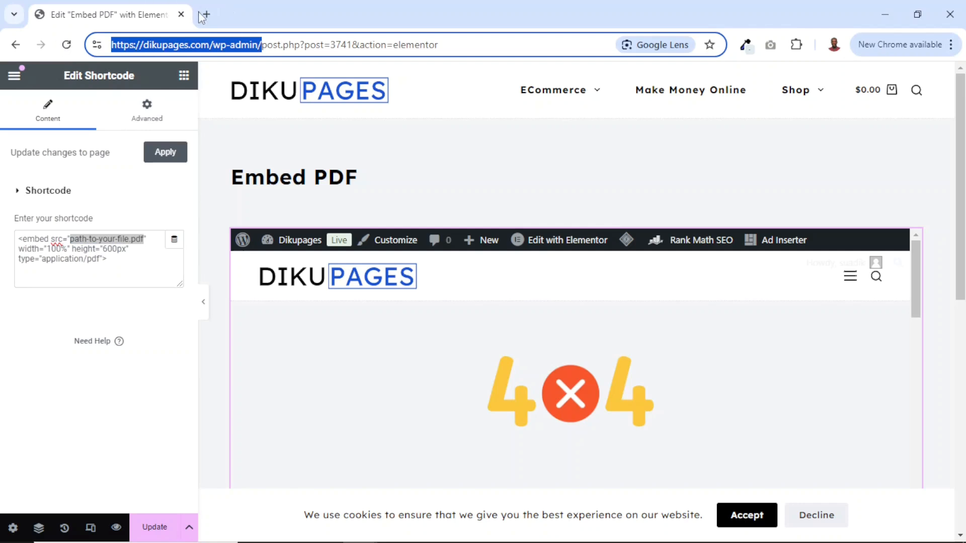
# Step: Upload the eCommerce essentials PDF to the media library and copy its URL to the clipboard
pyautogui.click(205, 15)
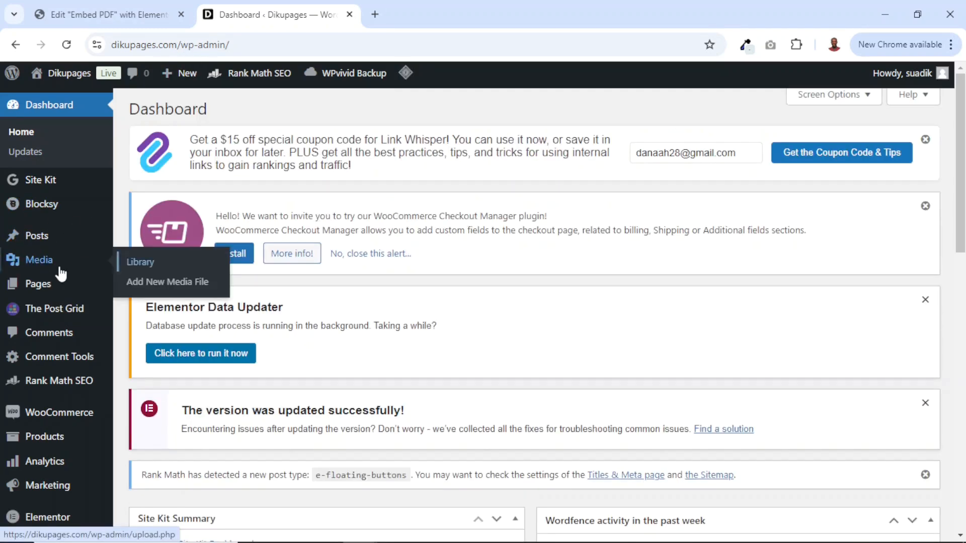
pyautogui.click(167, 282)
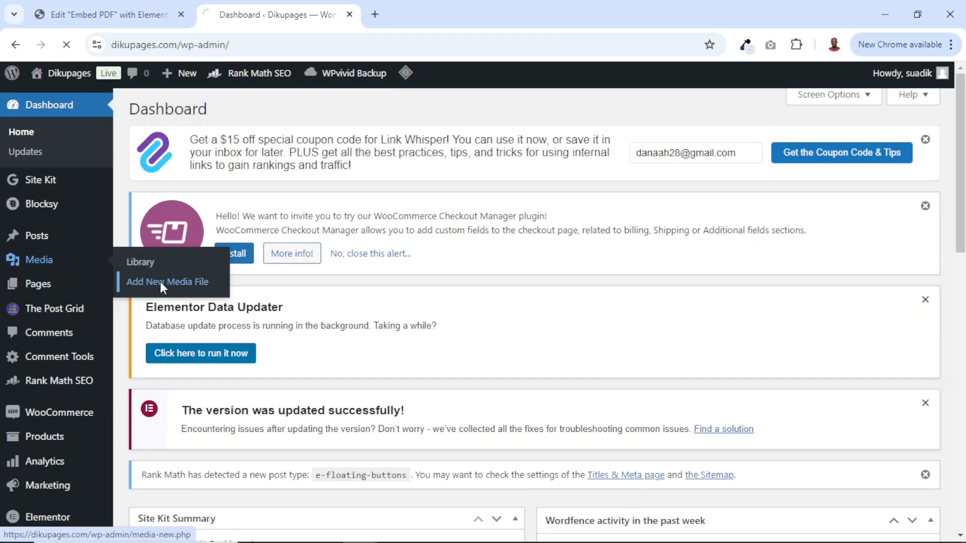
pyautogui.click(167, 282)
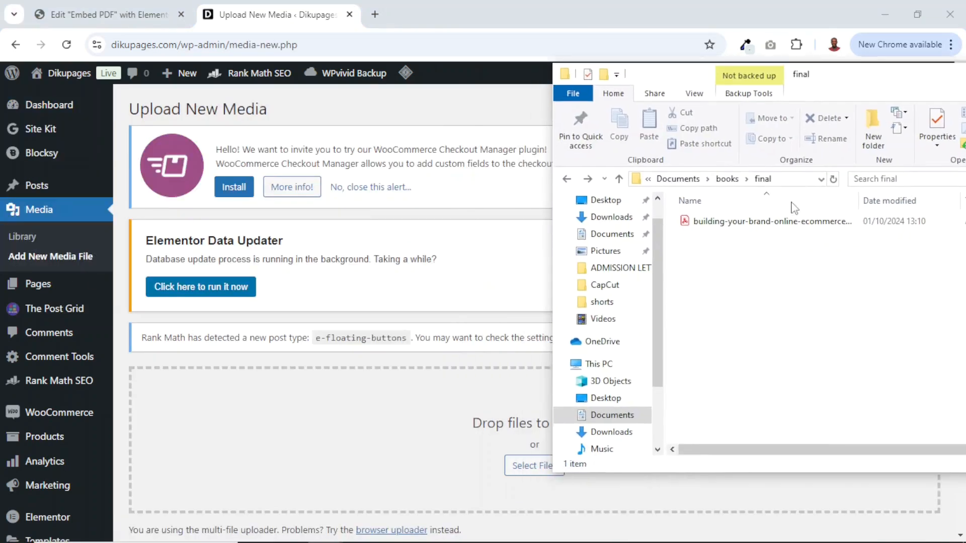
pyautogui.click(770, 222)
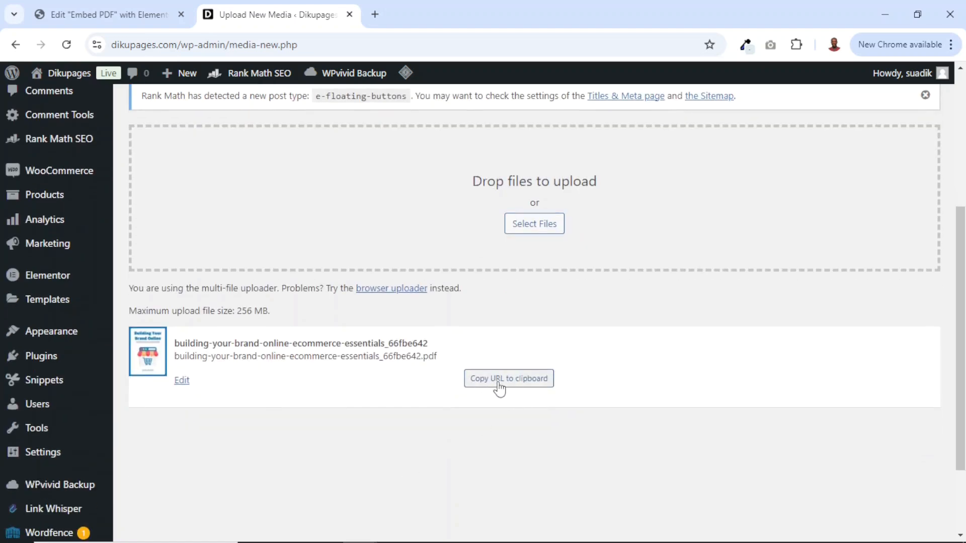
pyautogui.click(508, 378)
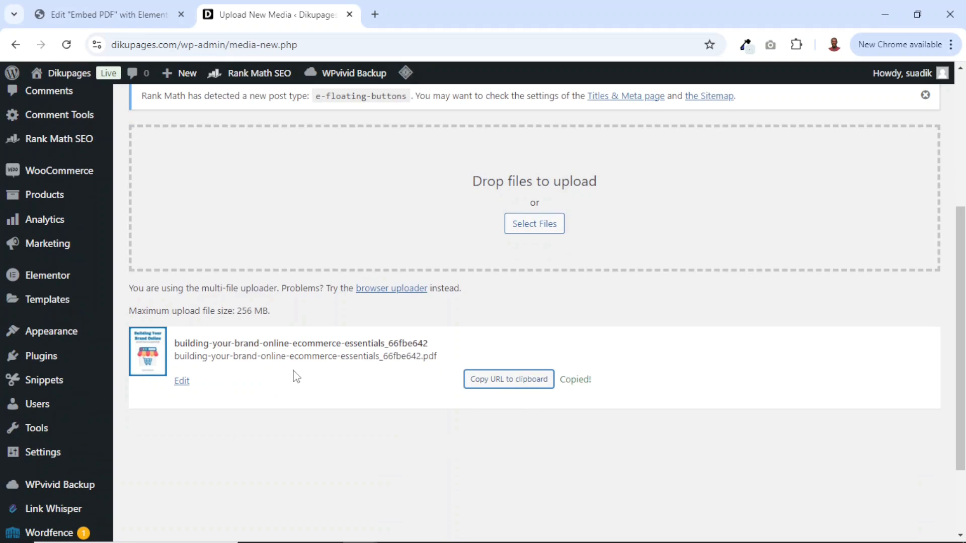
# Step: Swap the placeholder path for the uploaded PDF URL and update the page
pyautogui.click(105, 14)
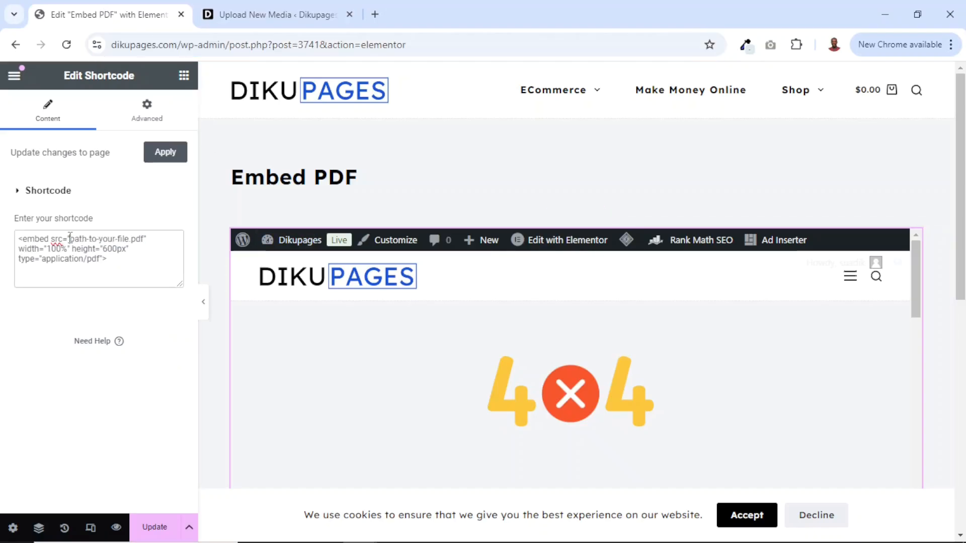
pyautogui.doubleClick(98, 240)
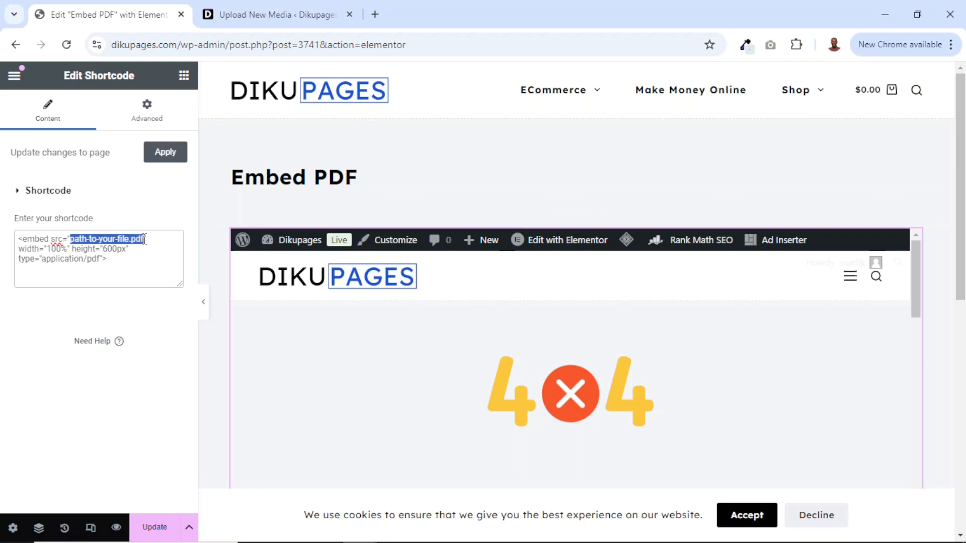
pyautogui.moveTo(268, 312)
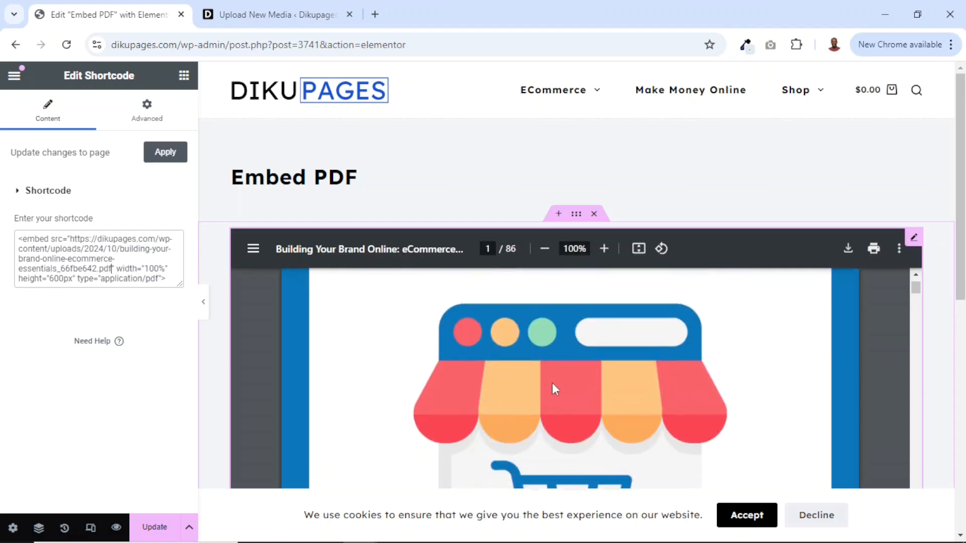
pyautogui.scroll(-3)
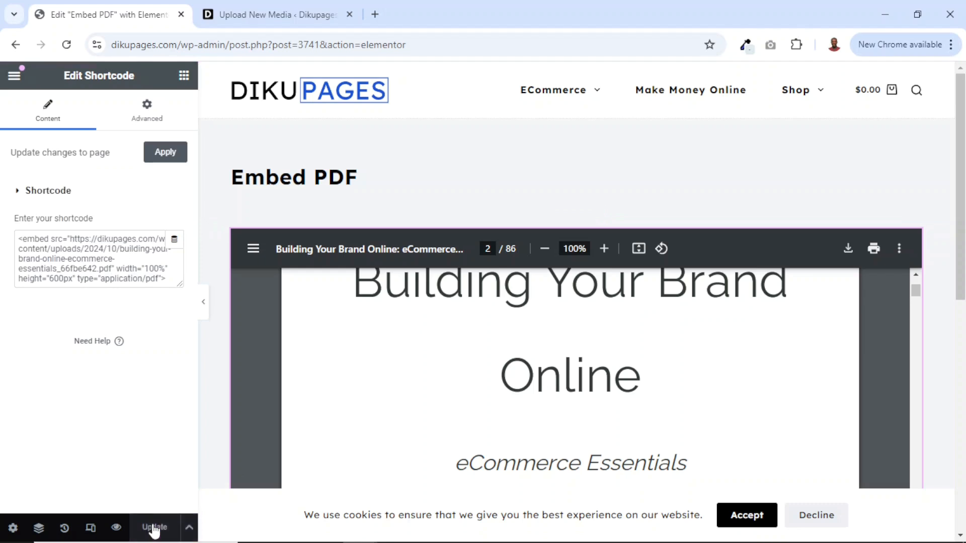
pyautogui.click(155, 528)
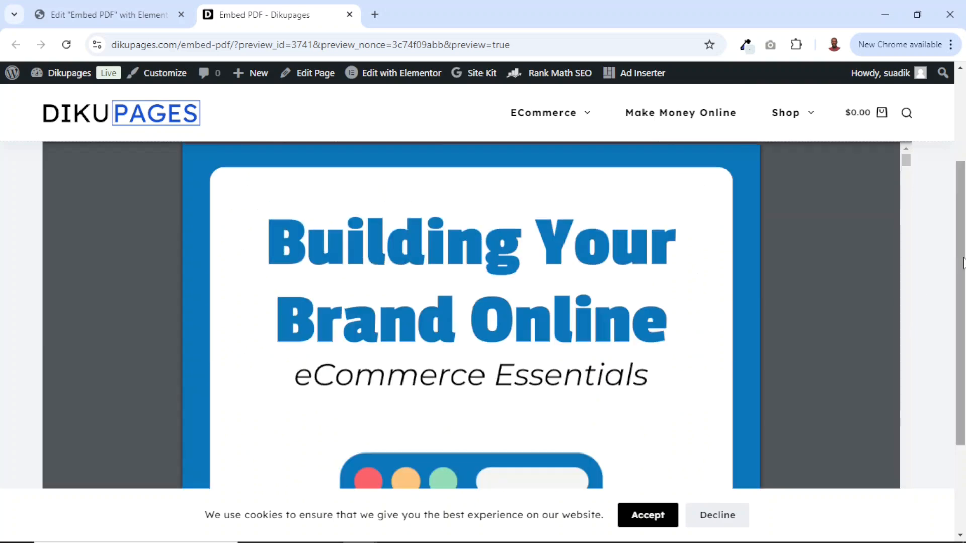
pyautogui.scroll(3)
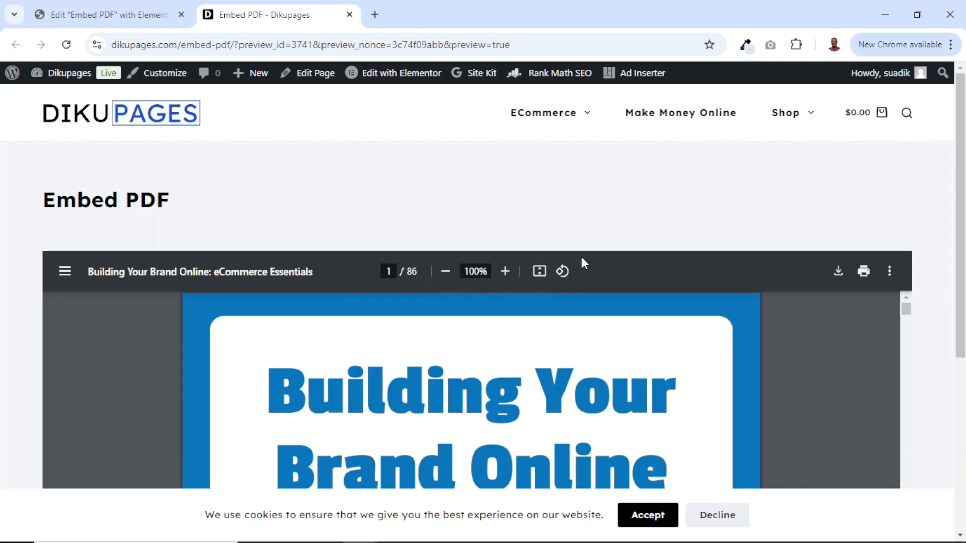
pyautogui.moveTo(863, 272)
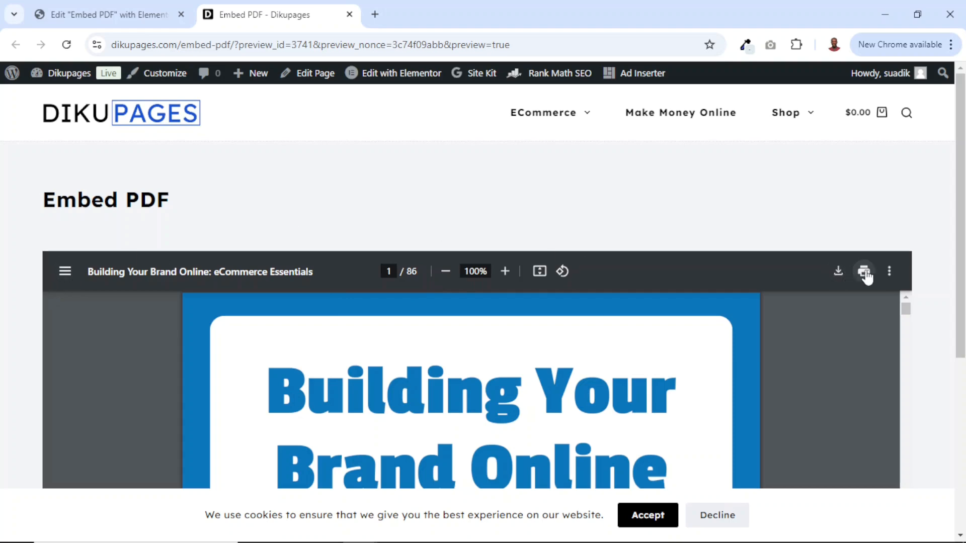
pyautogui.moveTo(582, 272)
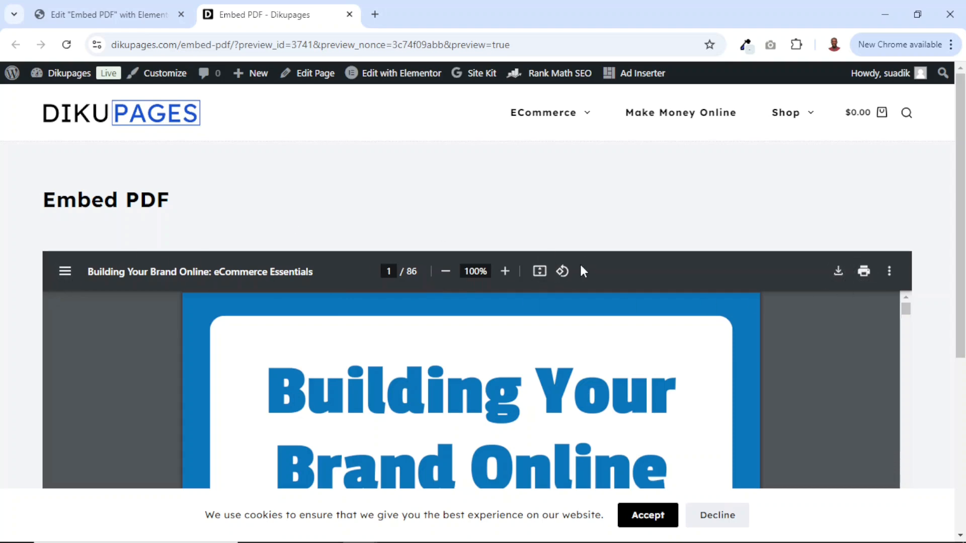
pyautogui.moveTo(537, 272)
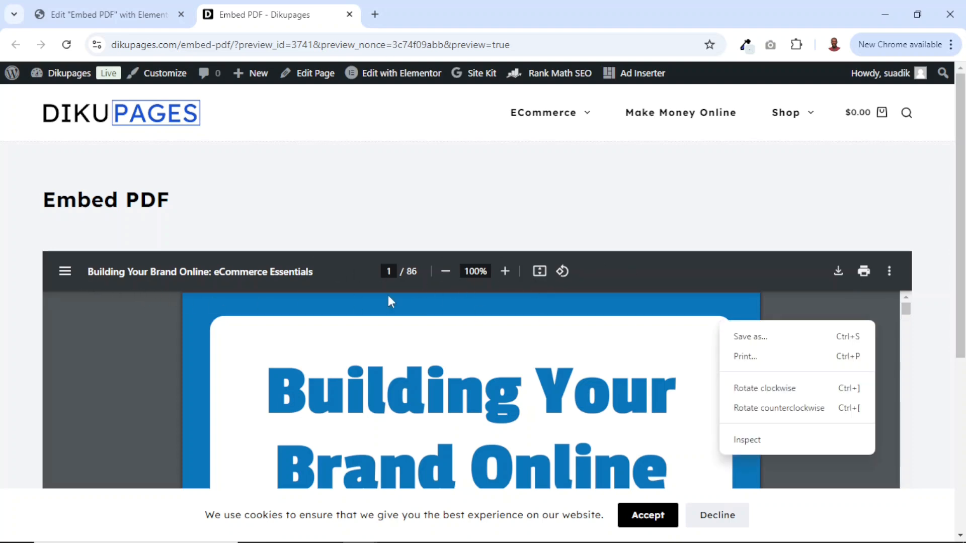
pyautogui.click(635, 262)
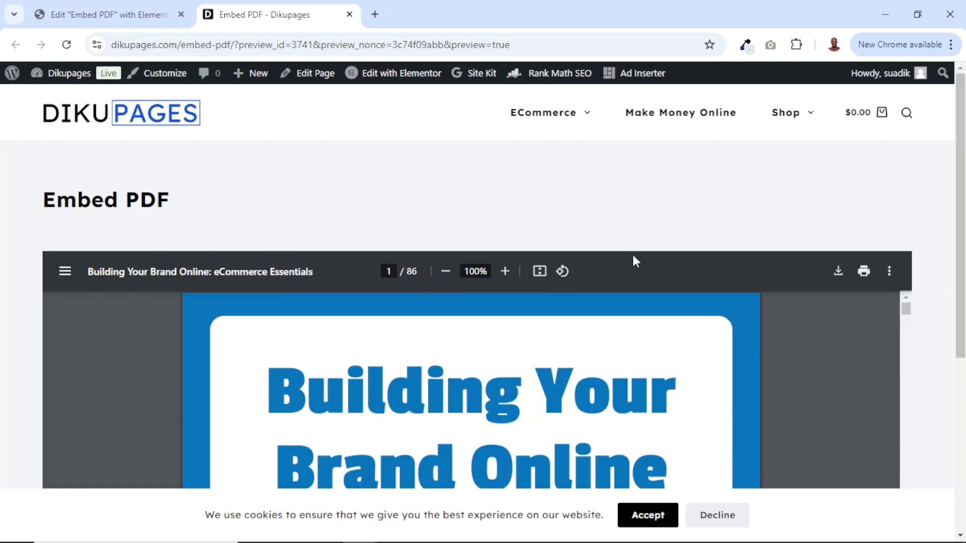
pyautogui.moveTo(136, 6)
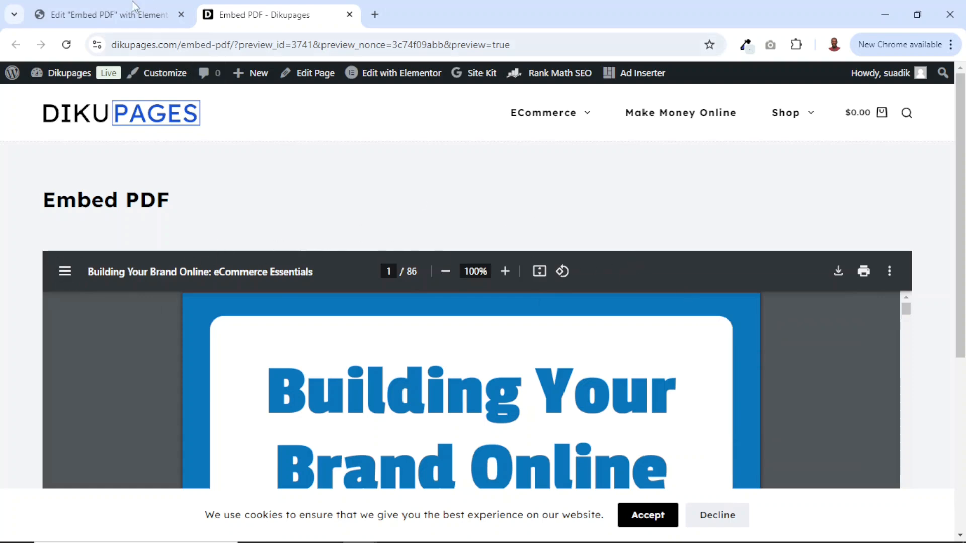
# Step: Paste a Google Docs viewer iframe into the shortcode and point it to the uploaded PDF URL
pyautogui.click(105, 14)
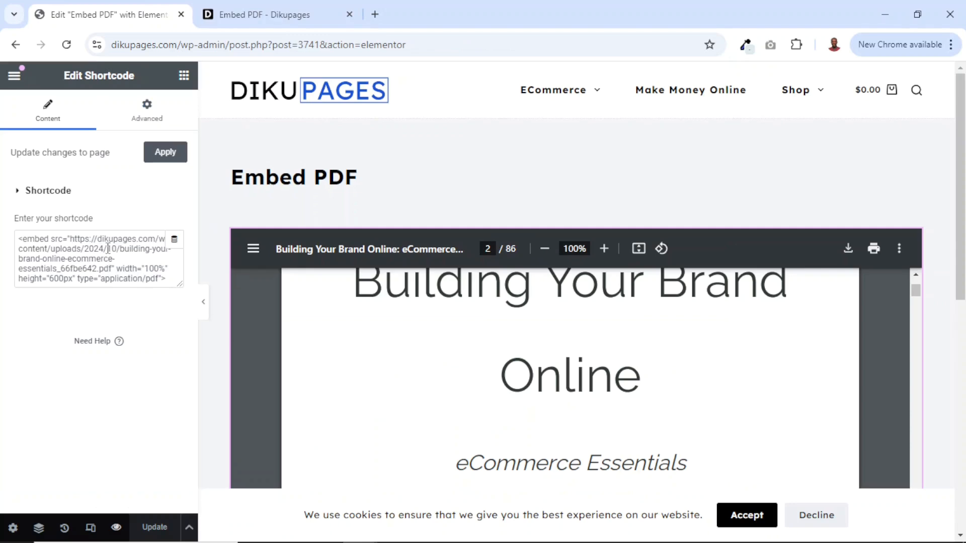
pyautogui.moveTo(96, 285)
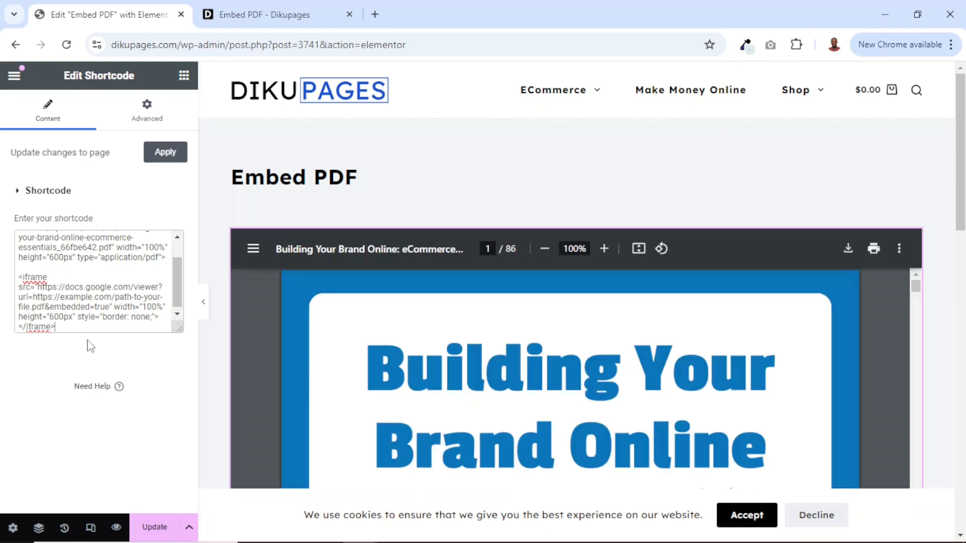
pyautogui.moveTo(138, 295)
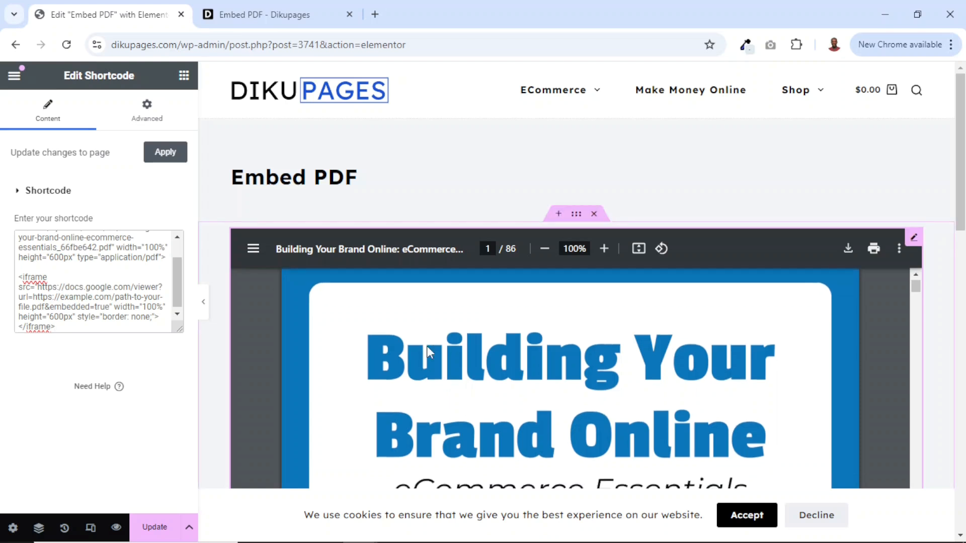
pyautogui.scroll(-3)
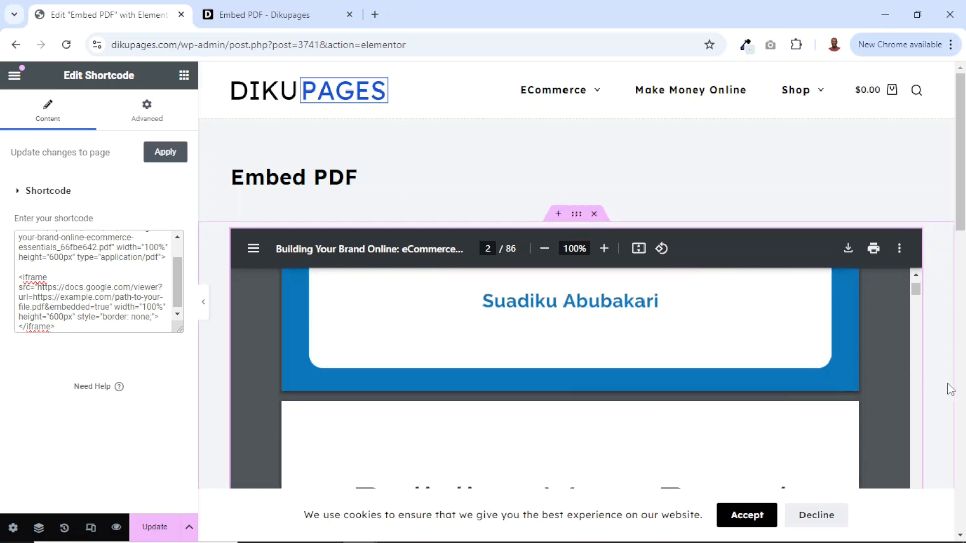
pyautogui.scroll(-3)
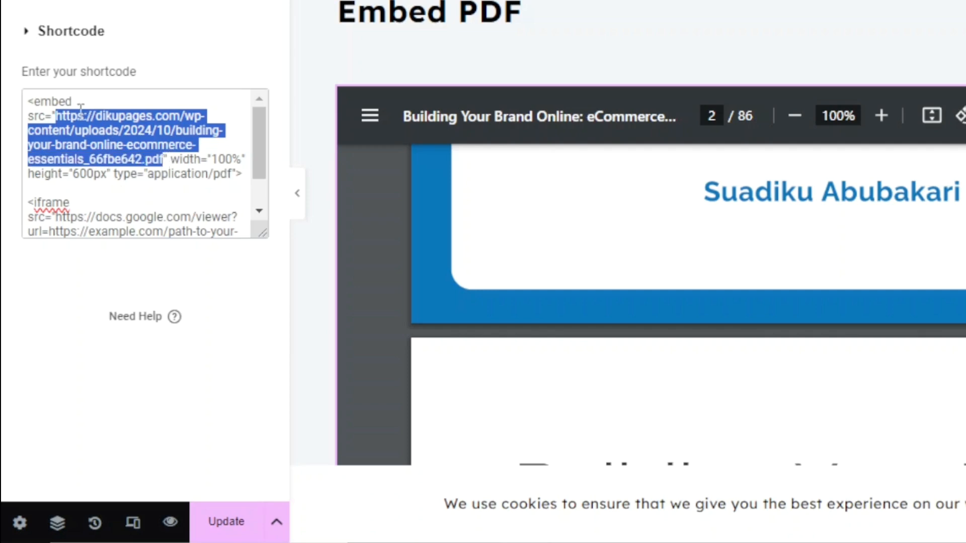
pyautogui.moveTo(161, 93)
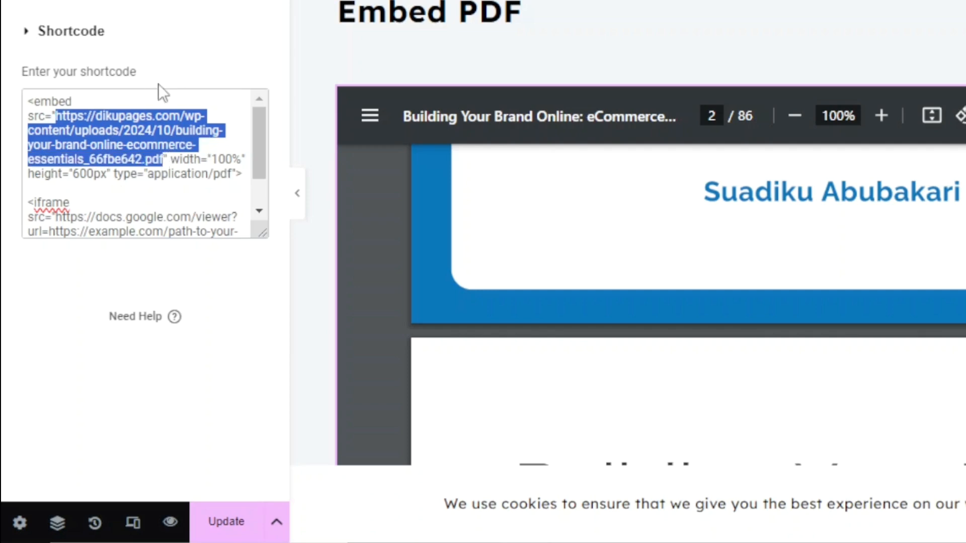
pyautogui.scroll(-3)
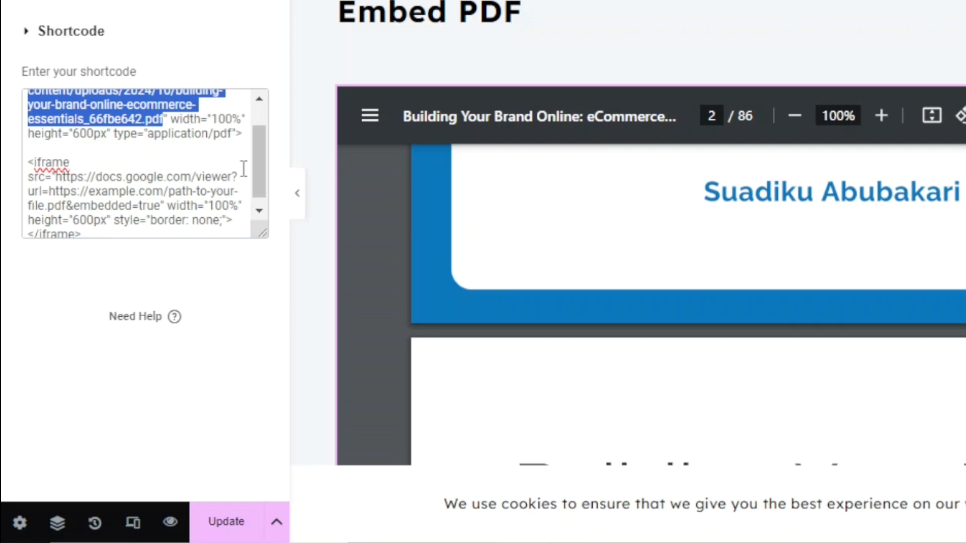
pyautogui.moveTo(45, 196)
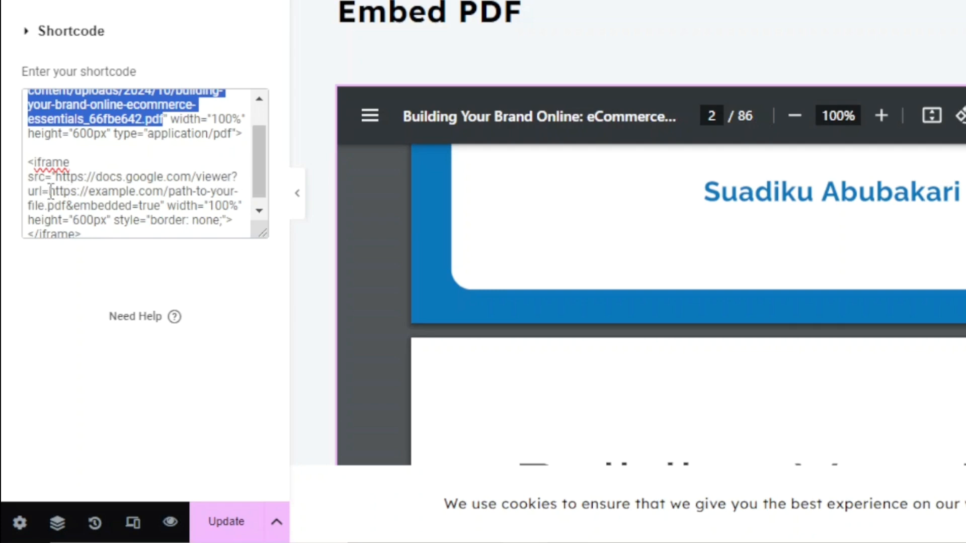
pyautogui.moveTo(49, 191); pyautogui.dragTo(68, 205)
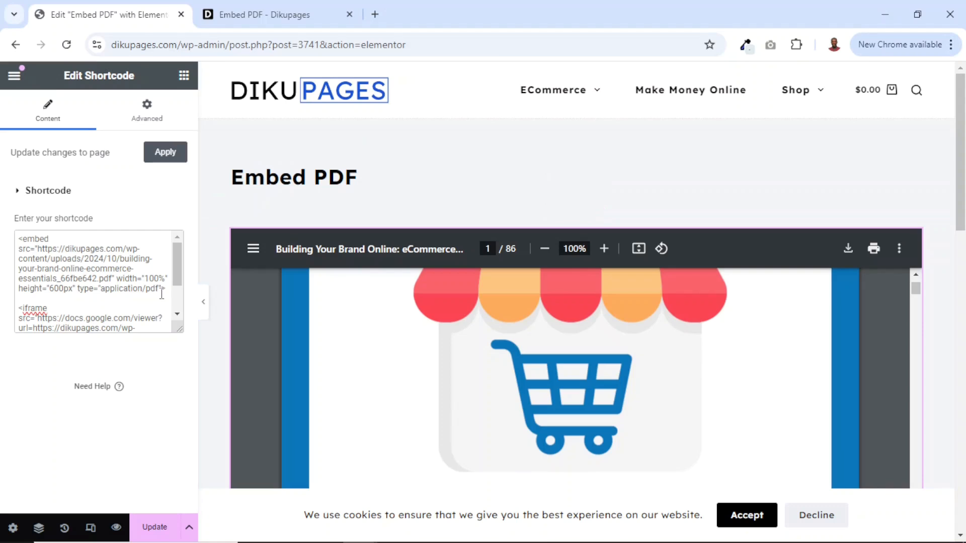
# Step: Delete the old <embed> tag so only the iframe viewer code remains
pyautogui.doubleClick(90, 261)
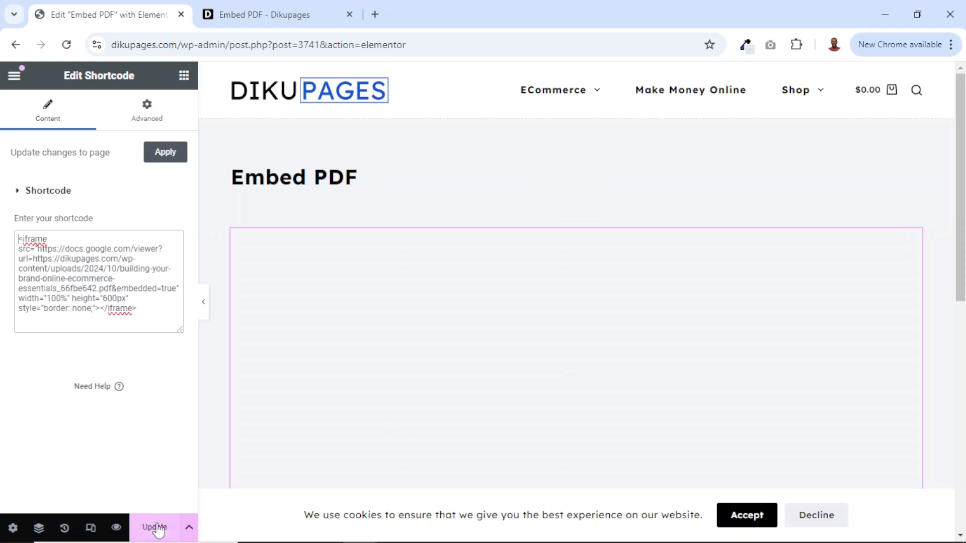
# Step: Update the page and scroll through the 86-page eBook in Google's viewer preview
pyautogui.click(155, 528)
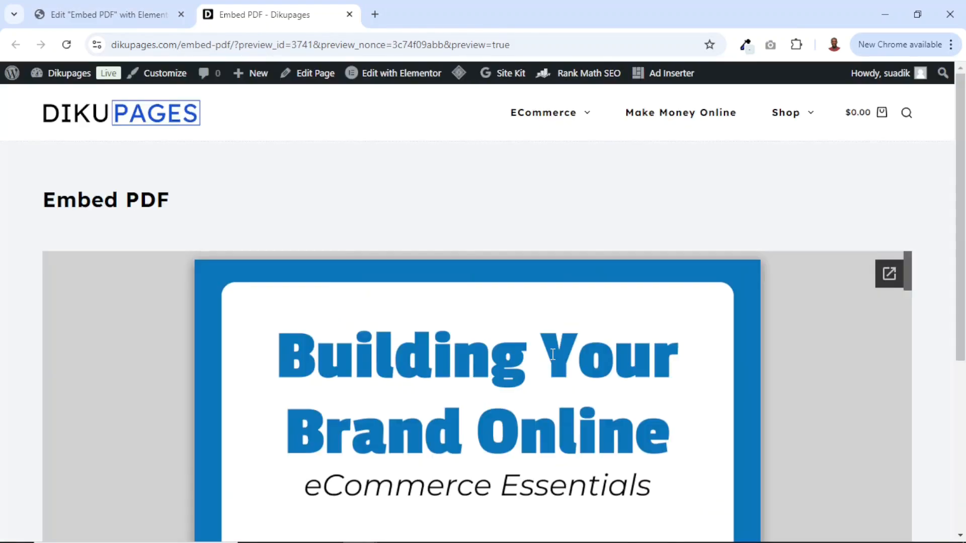
pyautogui.scroll(-3)
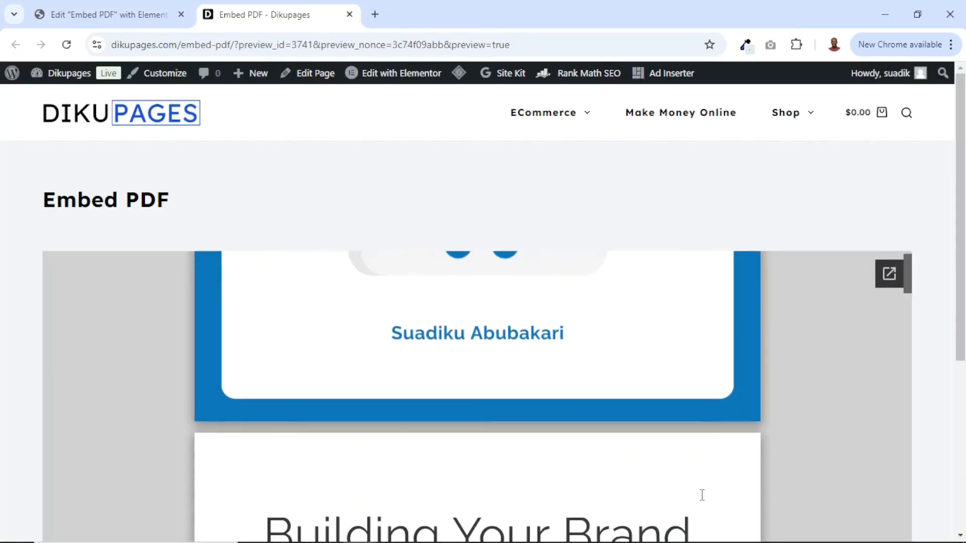
pyautogui.scroll(-3)
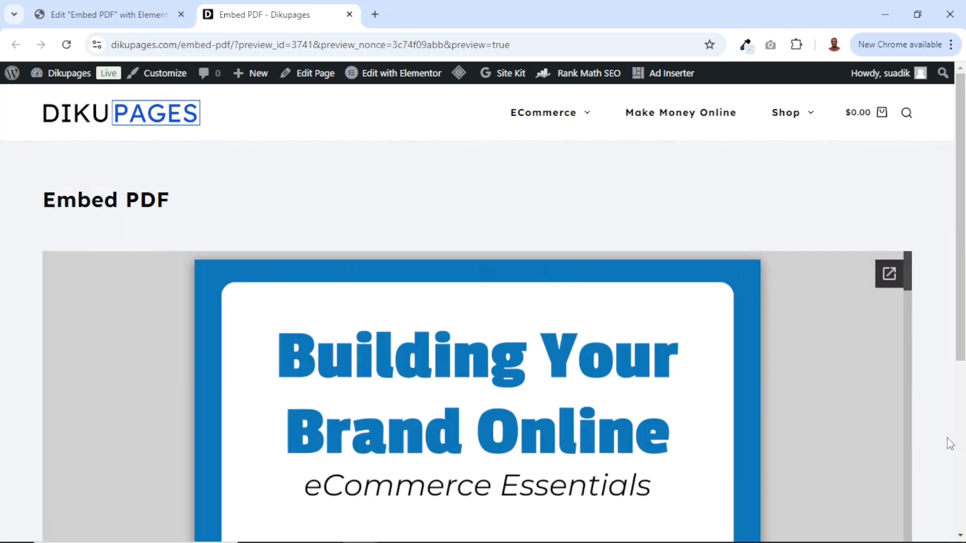
pyautogui.scroll(-3)
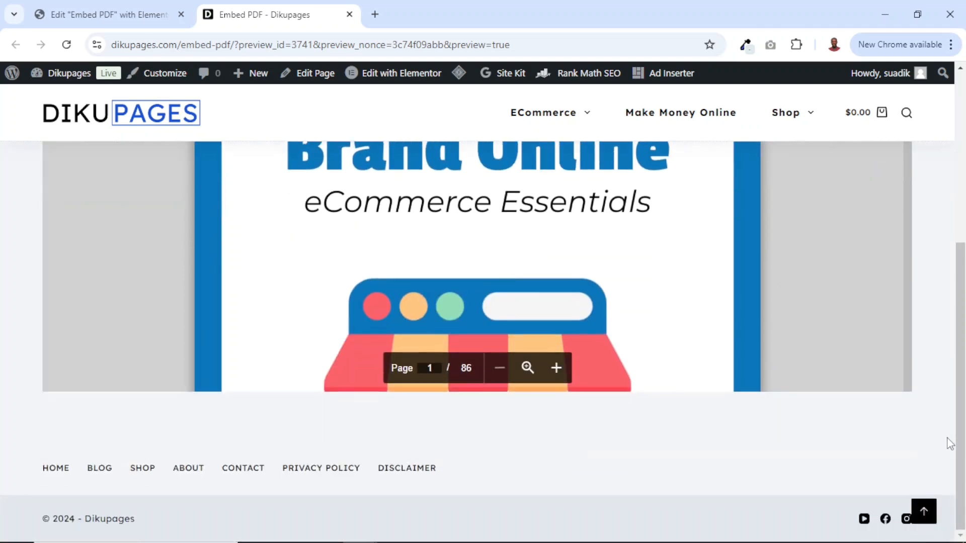